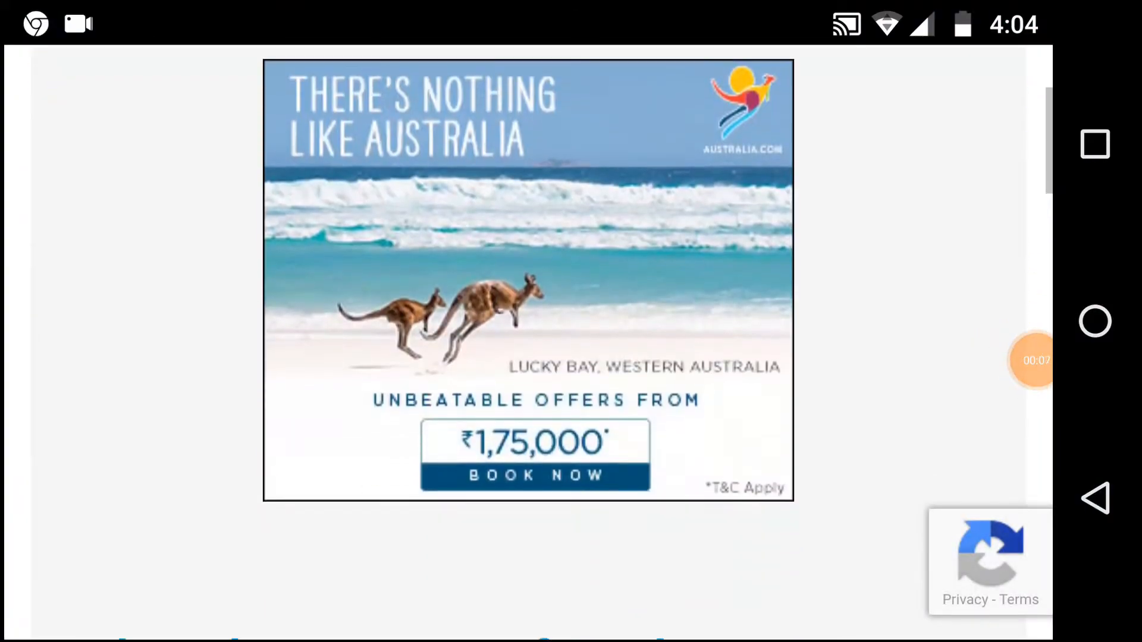
- Continue past the cuon.io captcha page and reach the Get Link button after the countdown
scroll("down", 3)
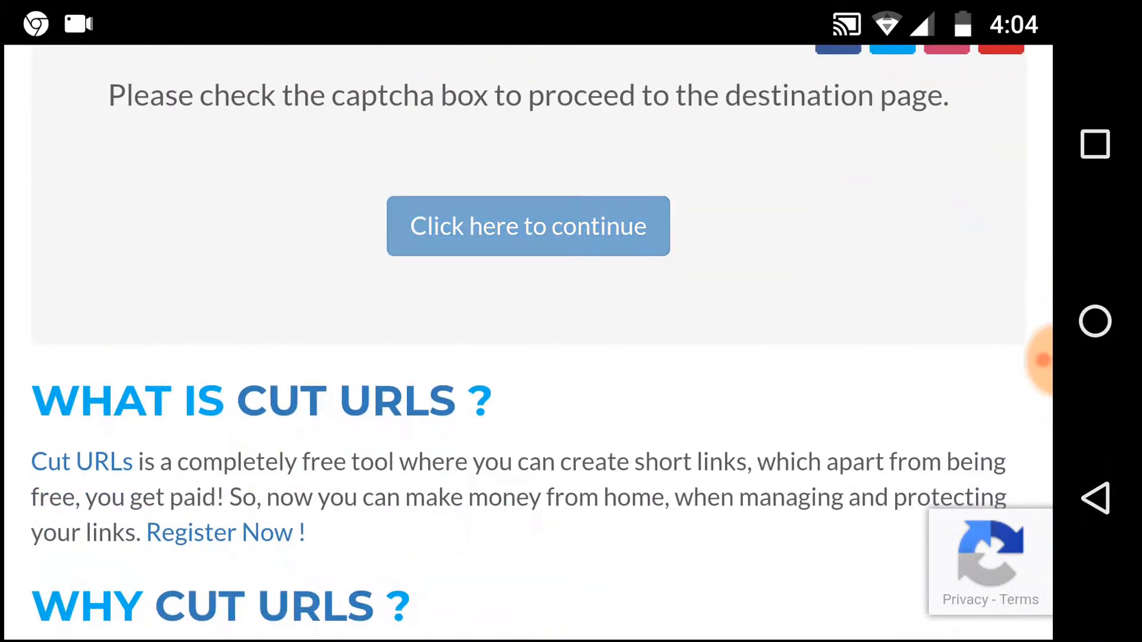
left_click(527, 226)
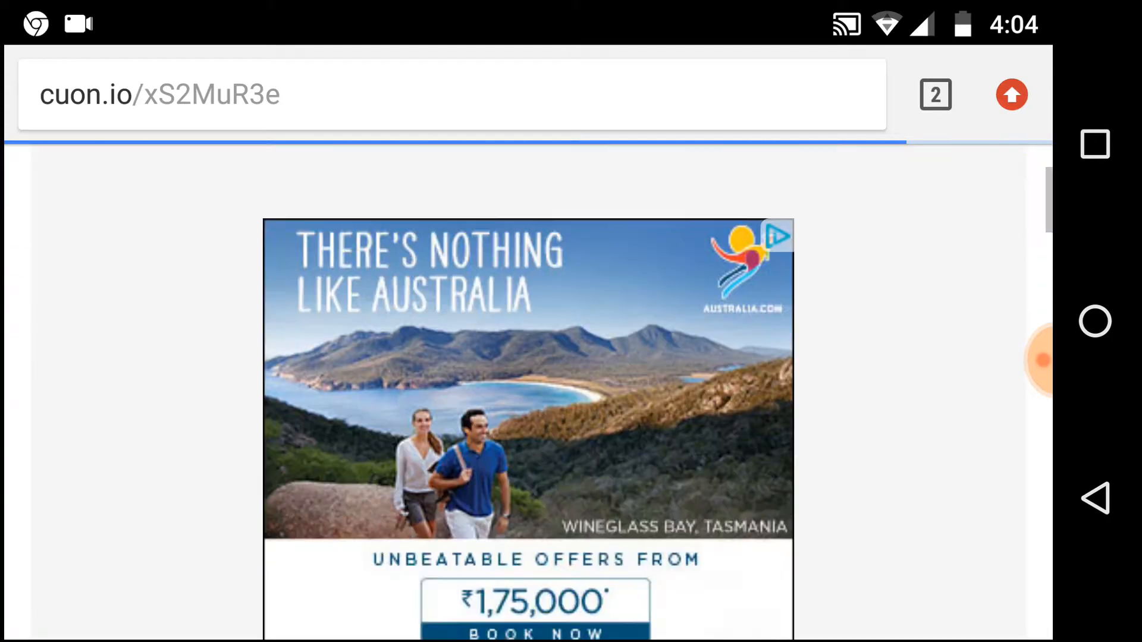
scroll("down", 3)
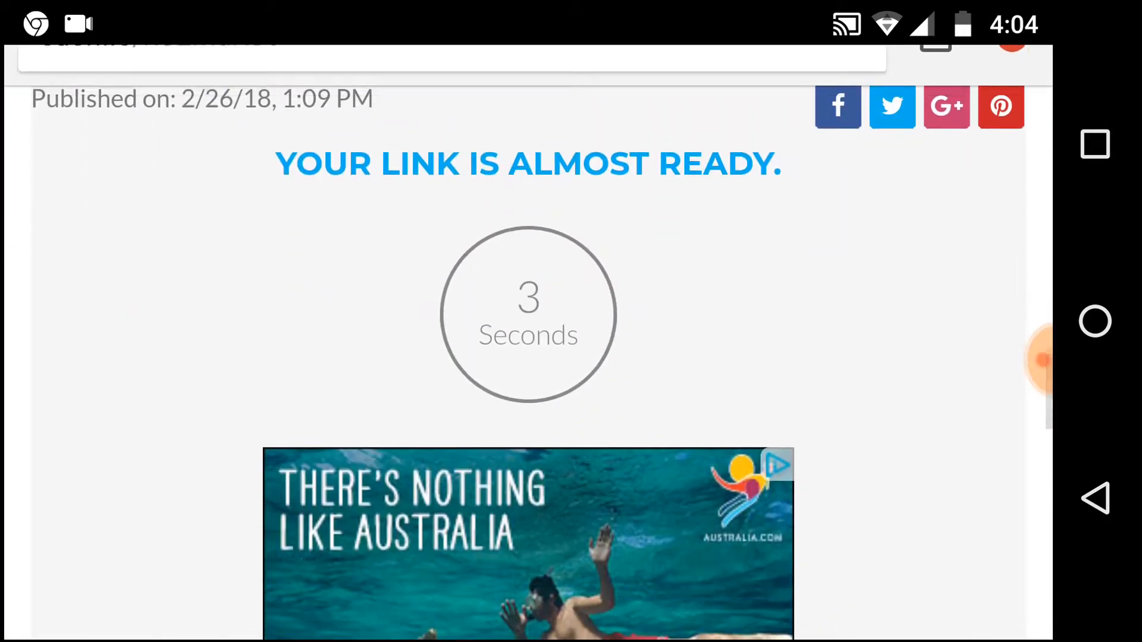
scroll("down", 3)
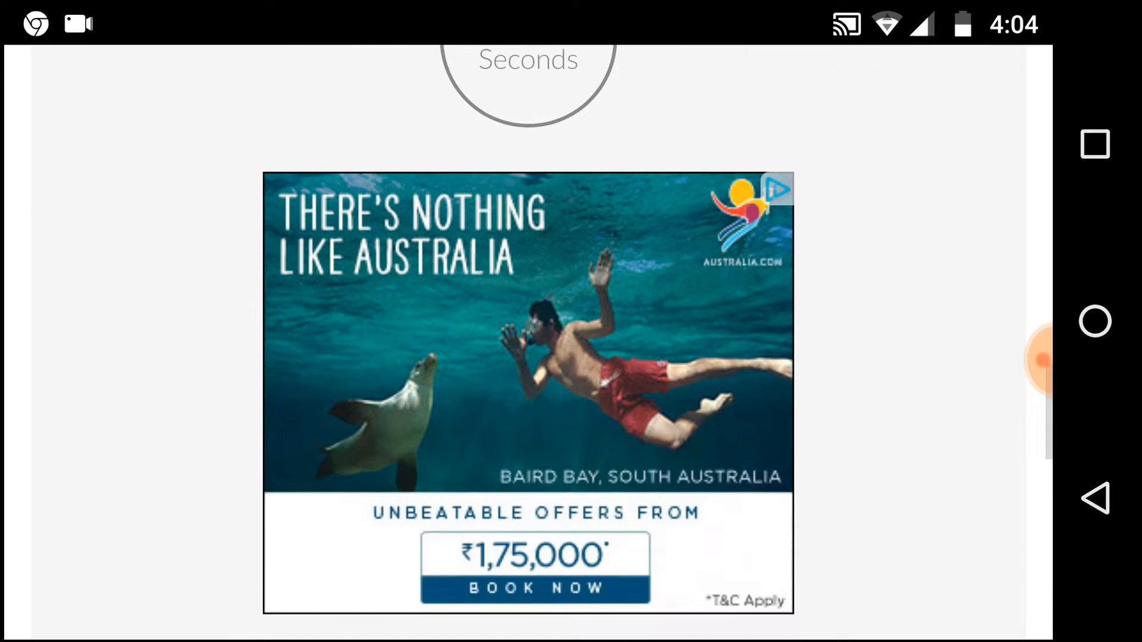
scroll("down", 3)
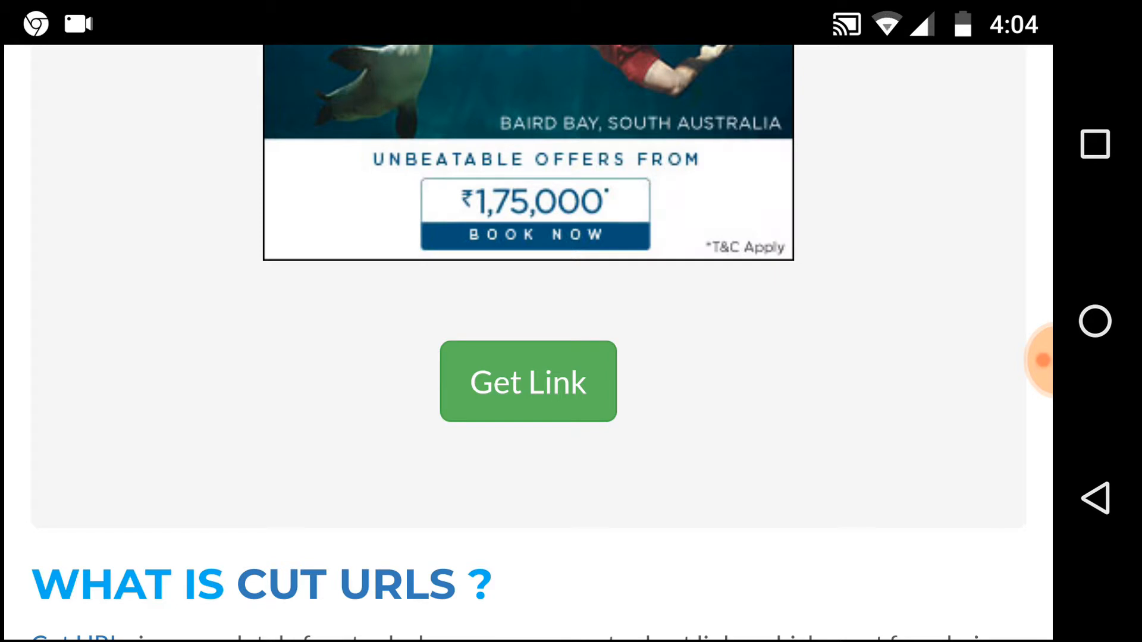
- Get the final link and confirm leaving the site to reach the MEGA page for GETTING-OVER-IT-APK+DATA.rar
left_click(527, 382)
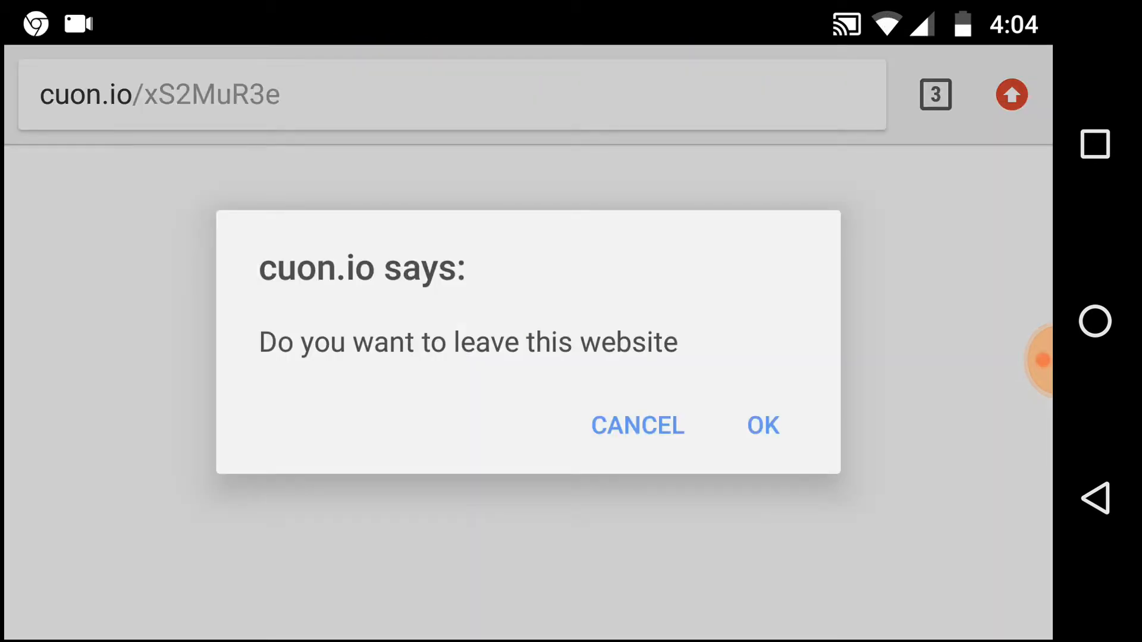
left_click(761, 426)
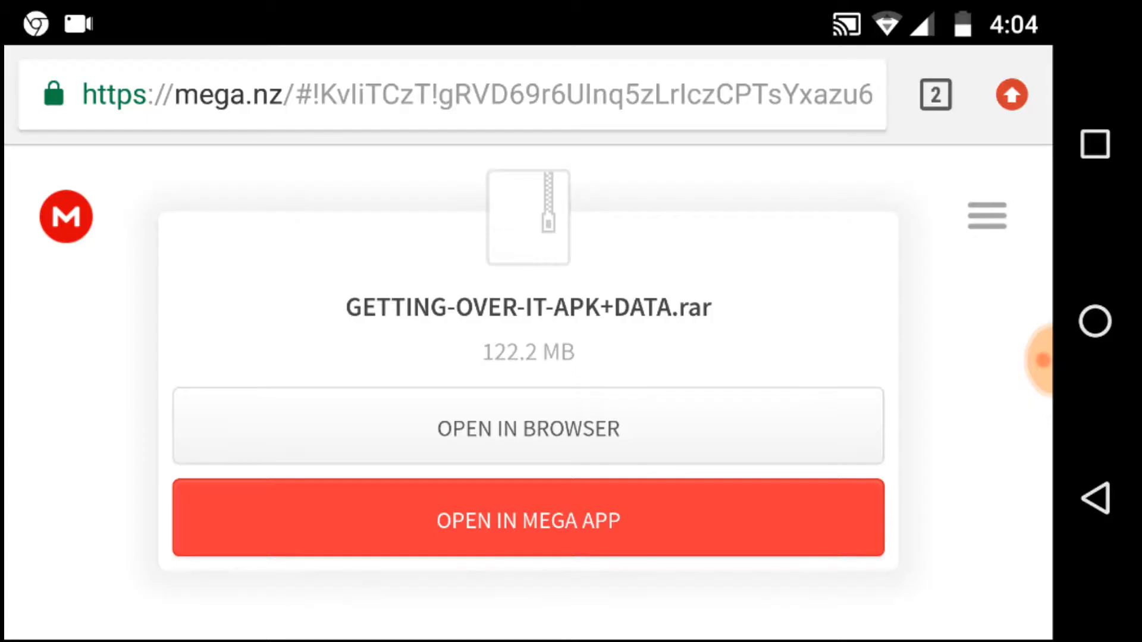
- Download GETTING-OVER-IT-APK+DATA.rar (122.2 MB) in the MEGA app, allowing storage access
left_click(527, 519)
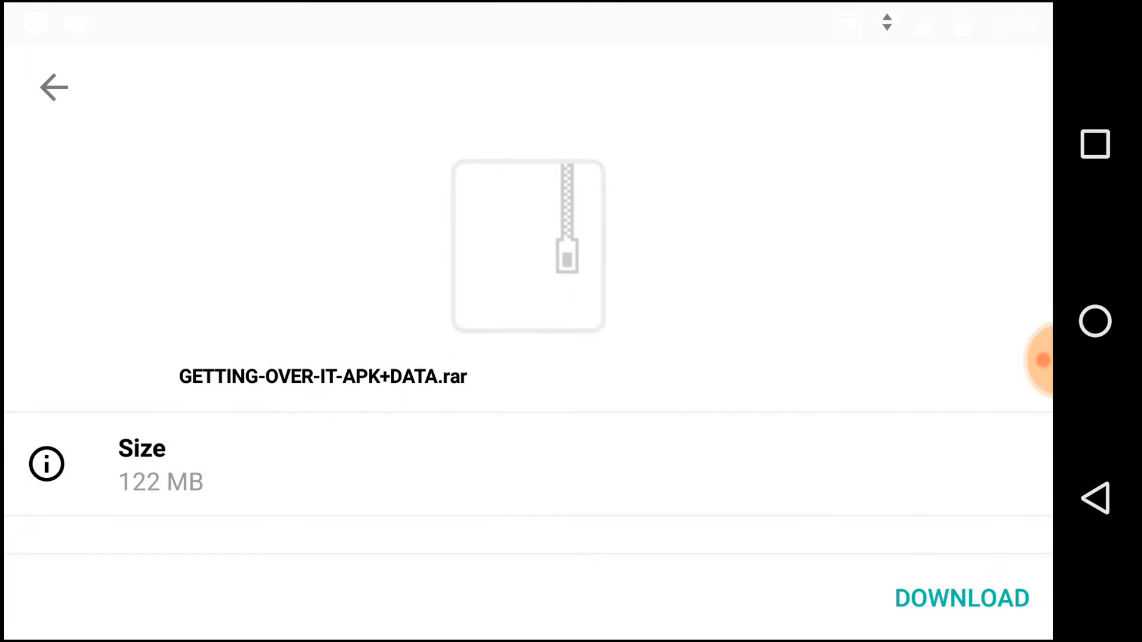
left_click(960, 598)
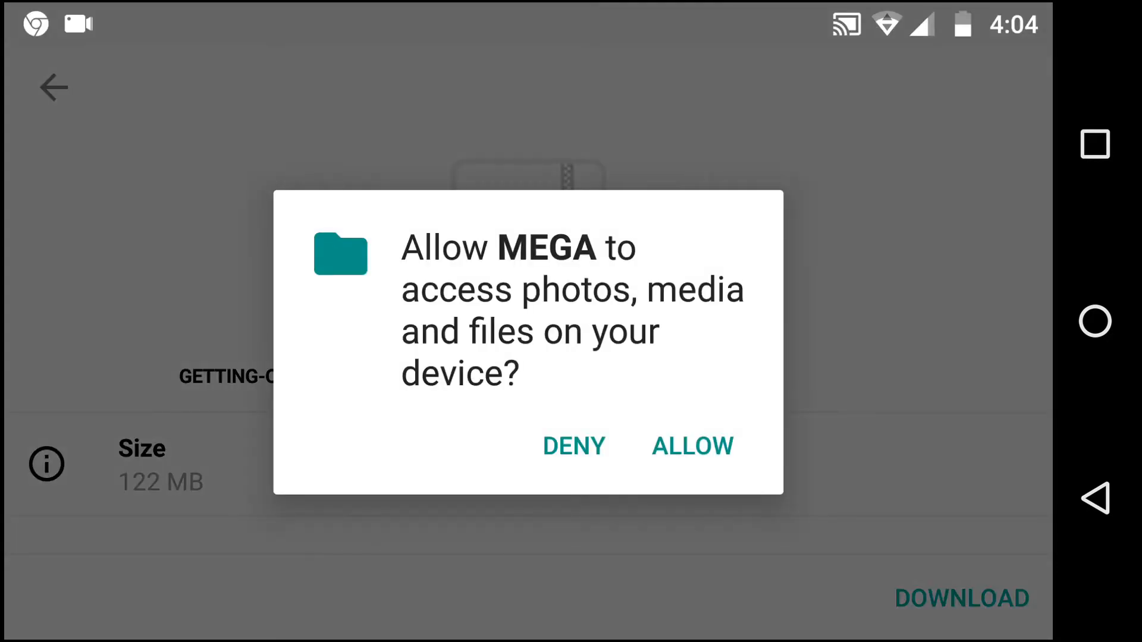
left_click(691, 446)
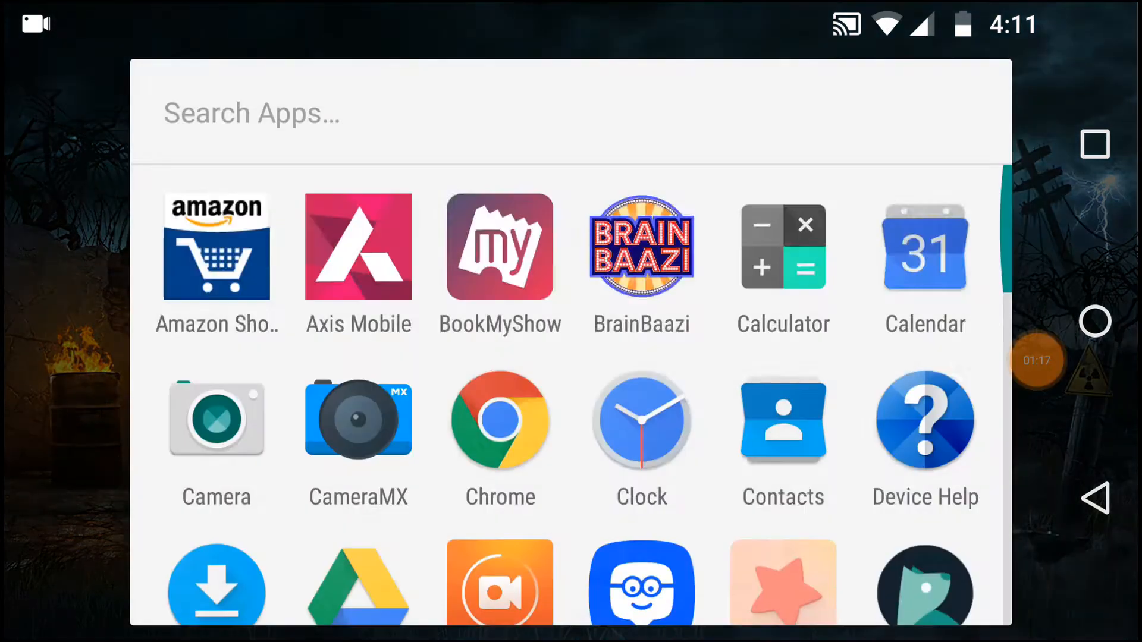
- Extract GETTING-OVER-IT-APK+DATA.rar into the MEGA Downloads folder
scroll("down", 3)
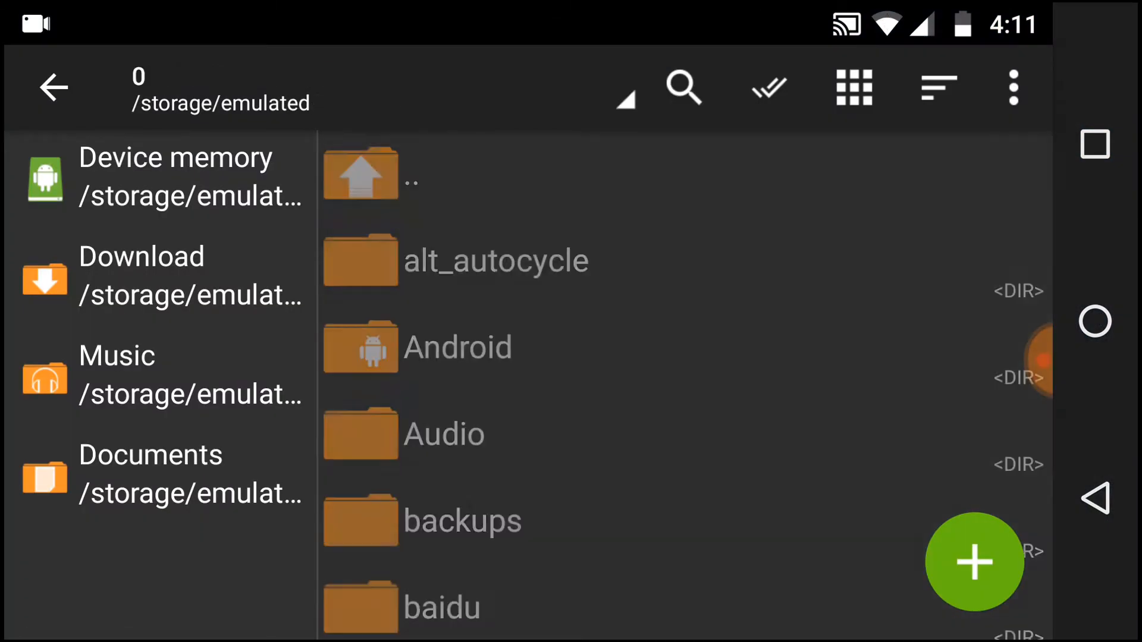
scroll("down", 3)
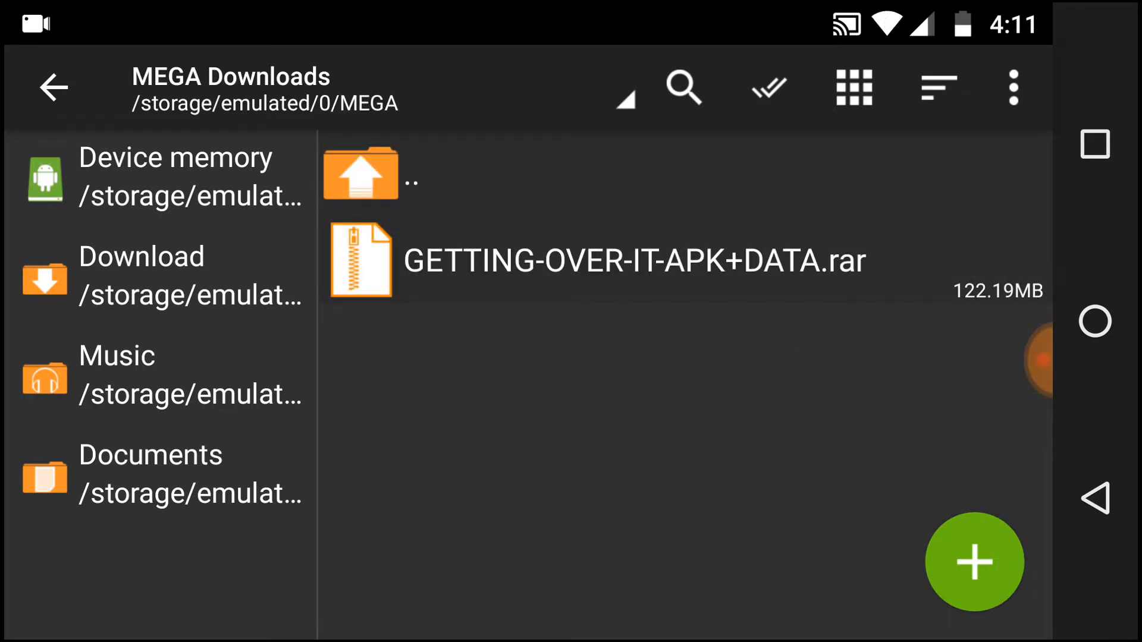
left_click(631, 260)
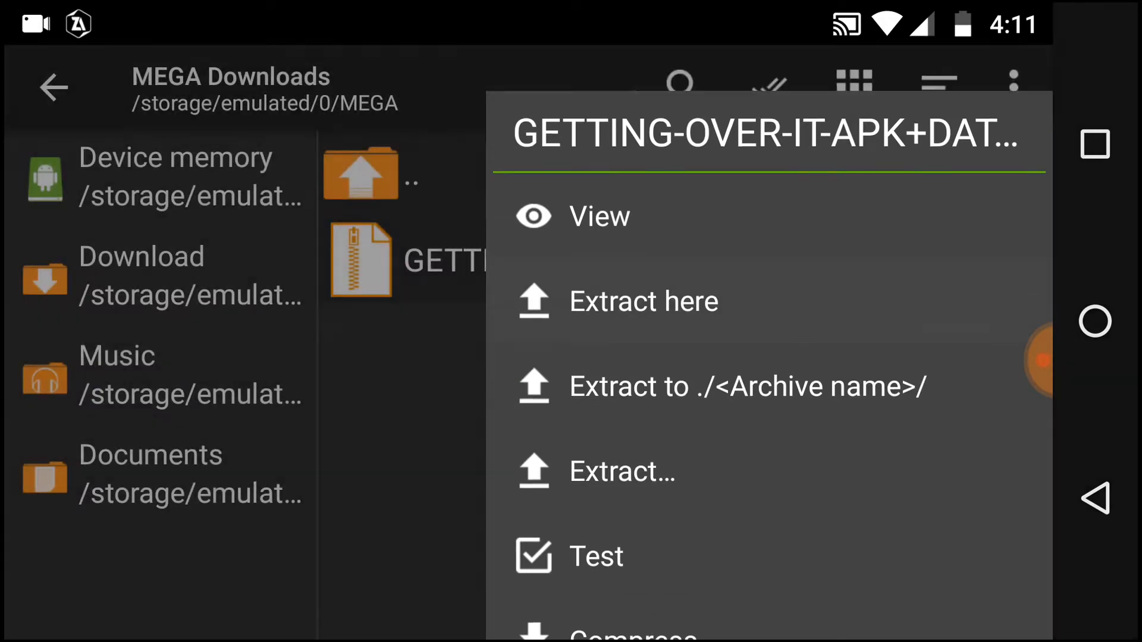
left_click(643, 301)
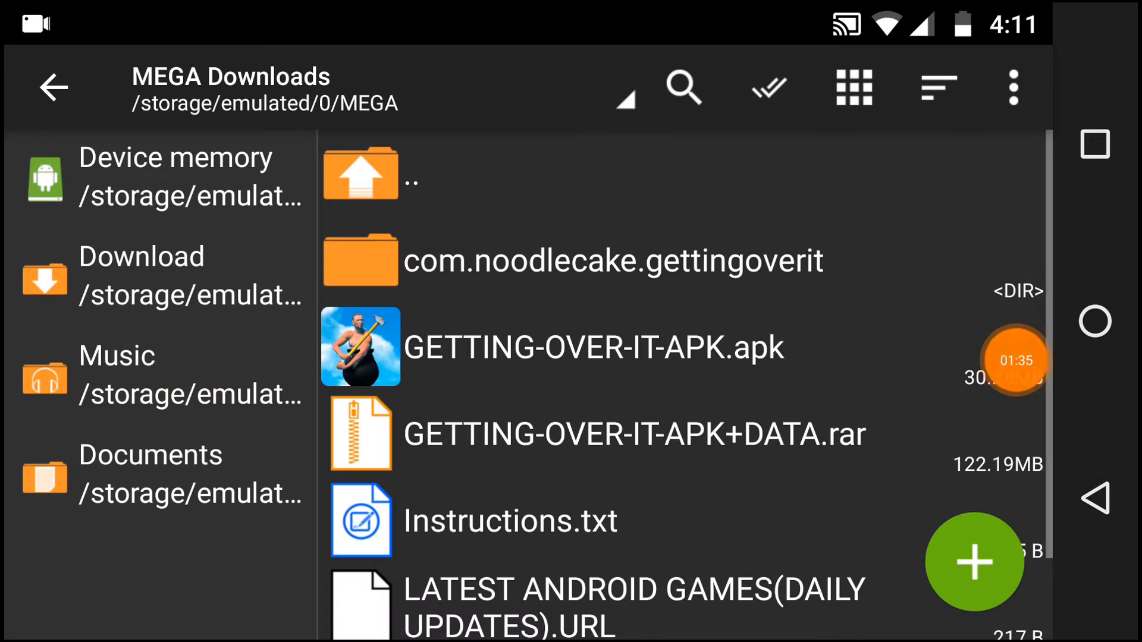
- Install Getting Over It from GETTING-OVER-IT-APK.apk and finish the installer
left_click(595, 346)
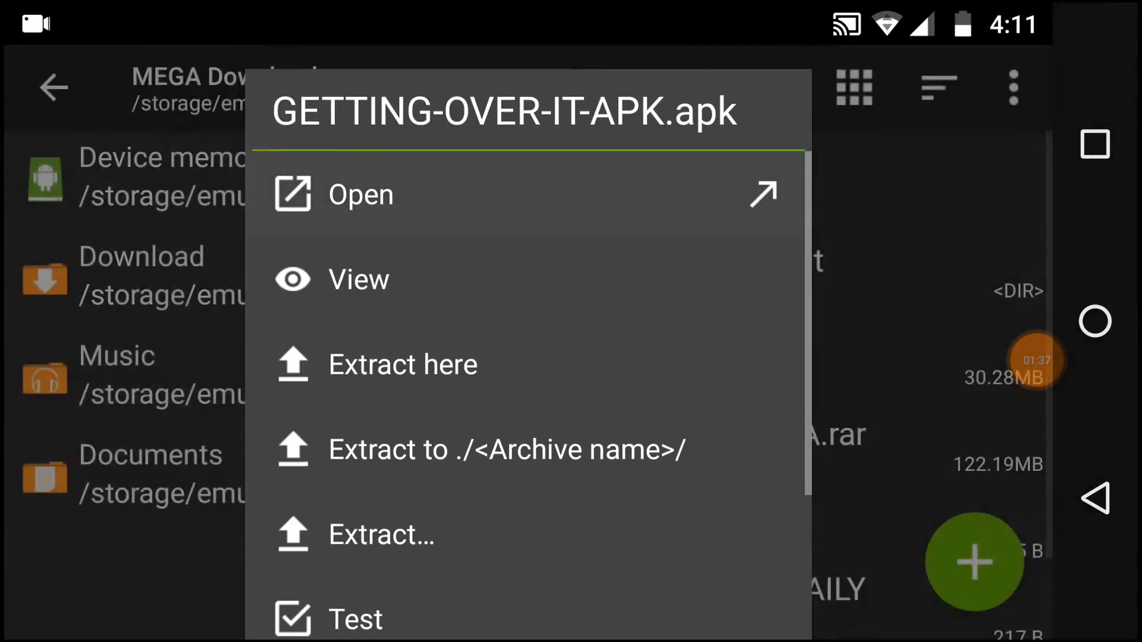
left_click(360, 194)
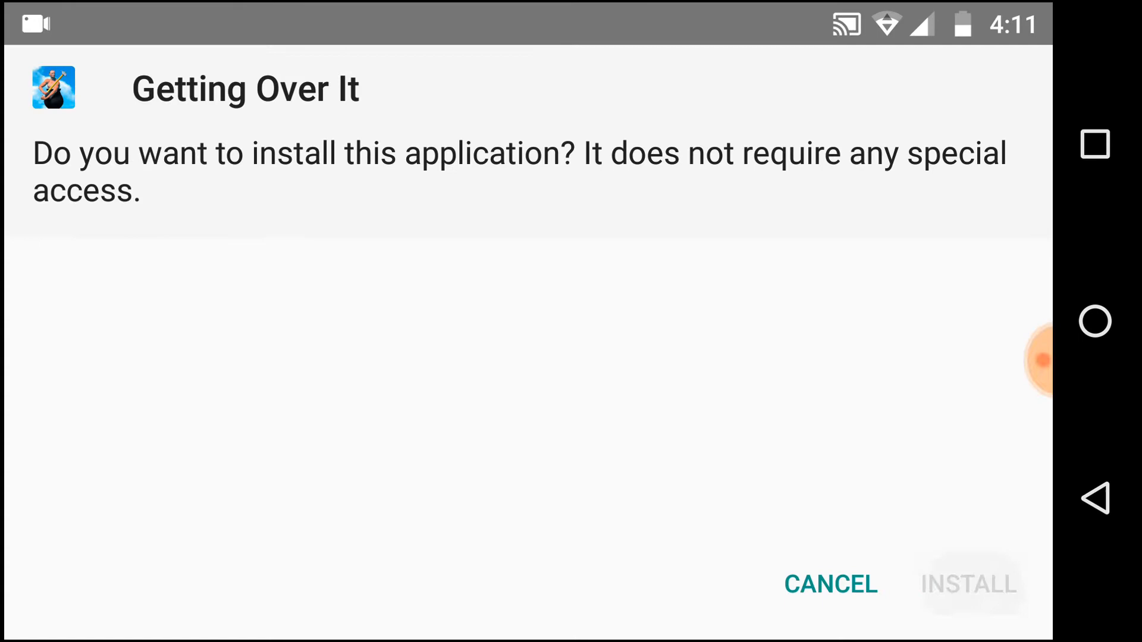
left_click(967, 584)
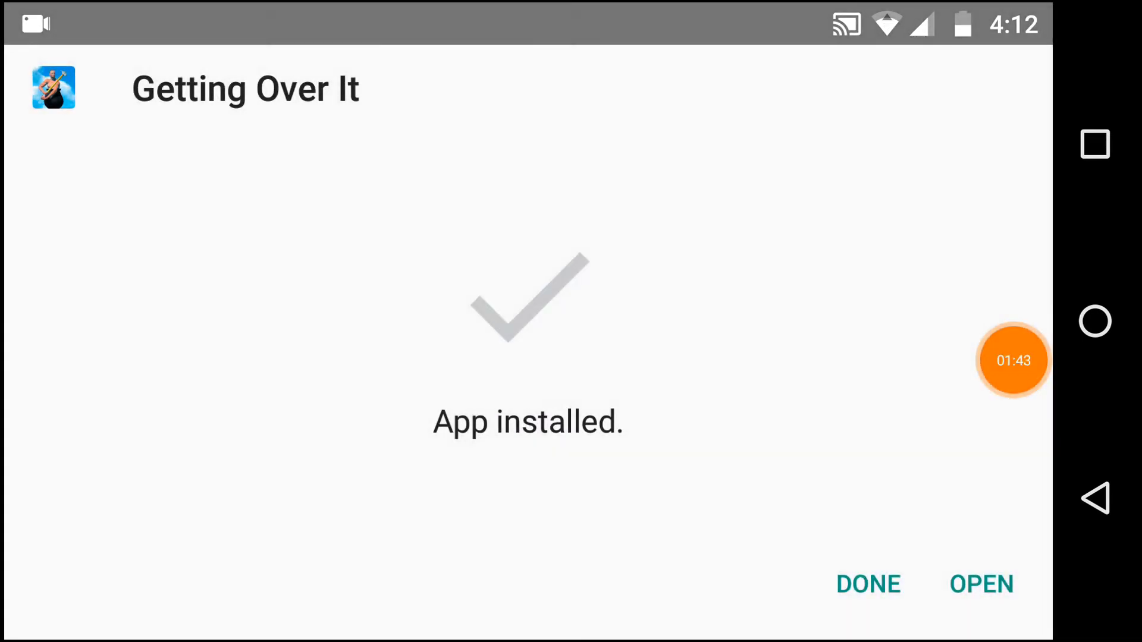
left_click(867, 583)
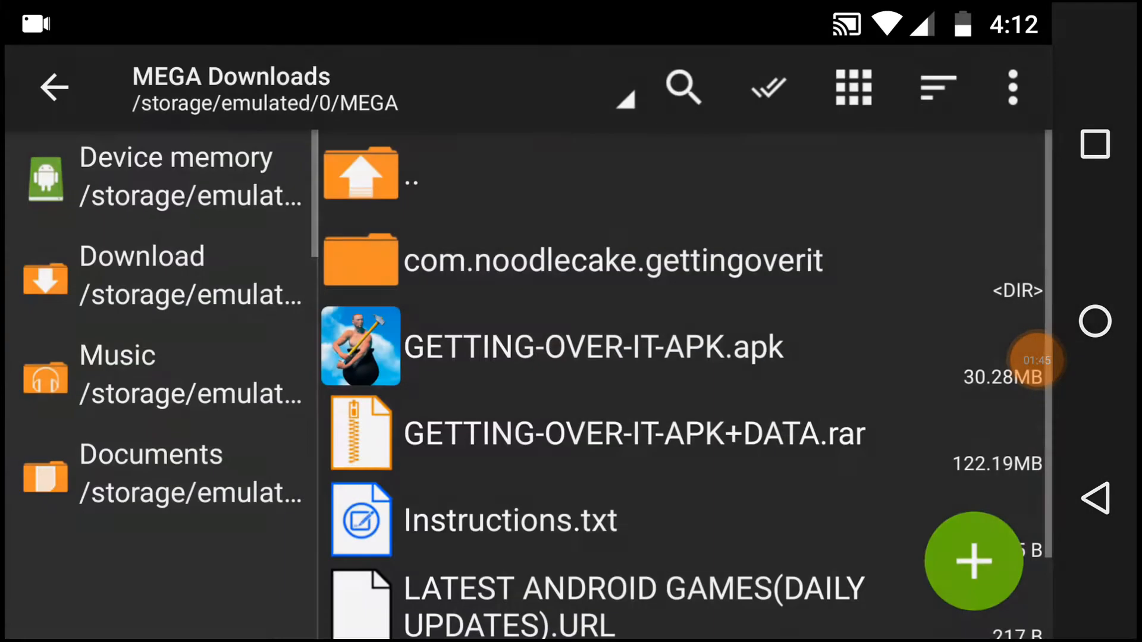
- Copy the com.noodlecake.gettingoverit folder and navigate to Android/obb to place it there
left_click(613, 261)
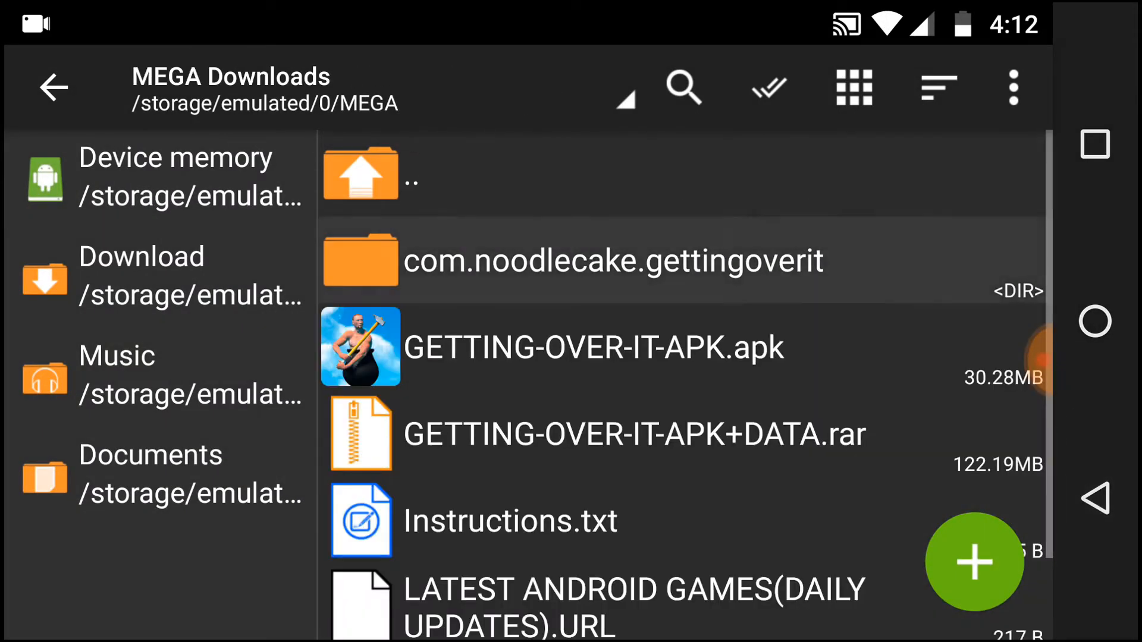
left_click(614, 261)
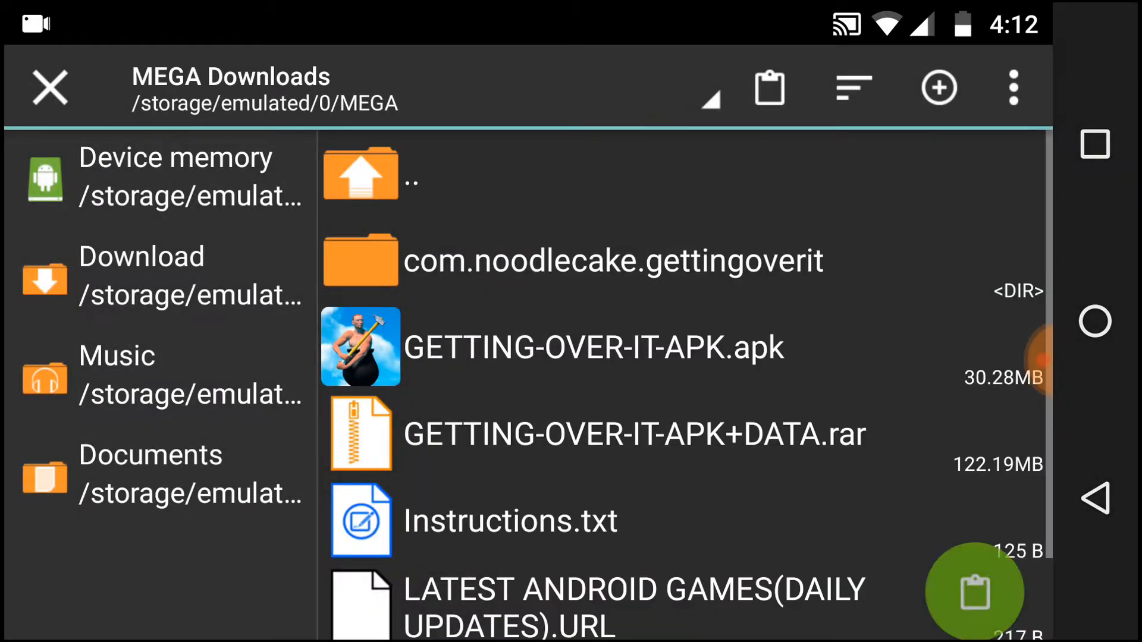
left_click(360, 175)
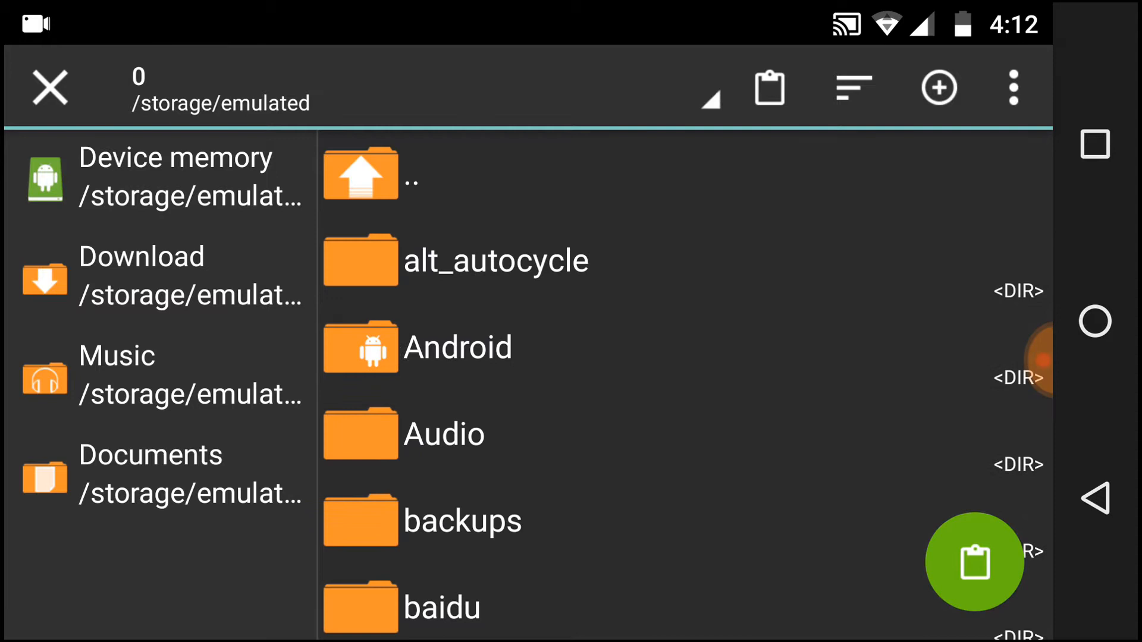
left_click(457, 347)
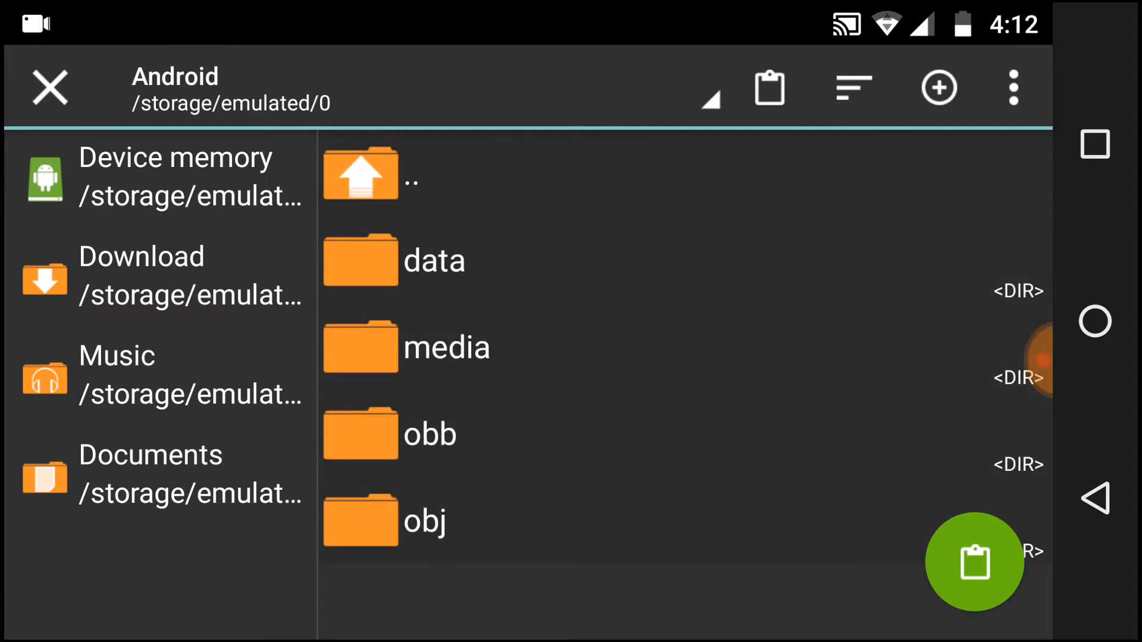
left_click(429, 434)
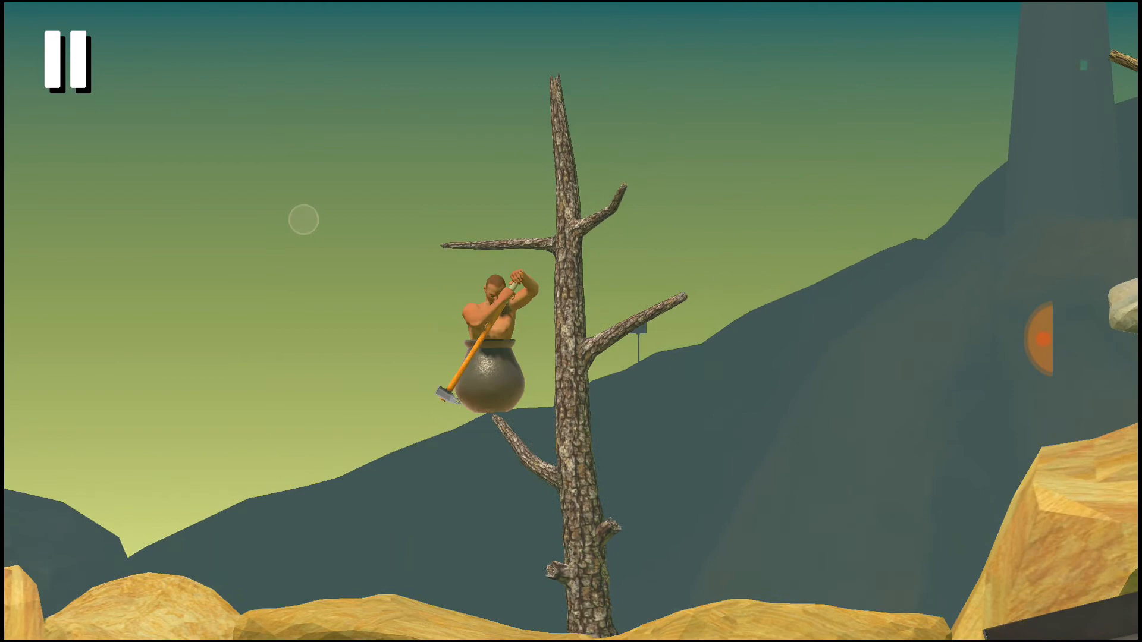
- From the pause menu, change Input Acceleration from No to Standard and resume gameplay
left_click(65, 63)
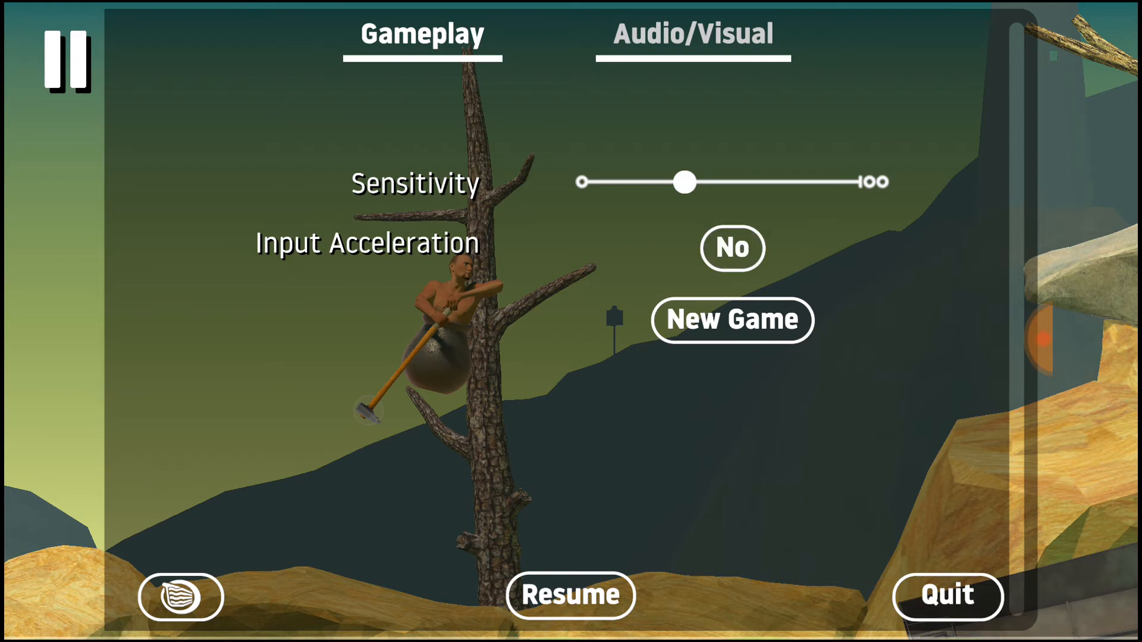
left_click(731, 248)
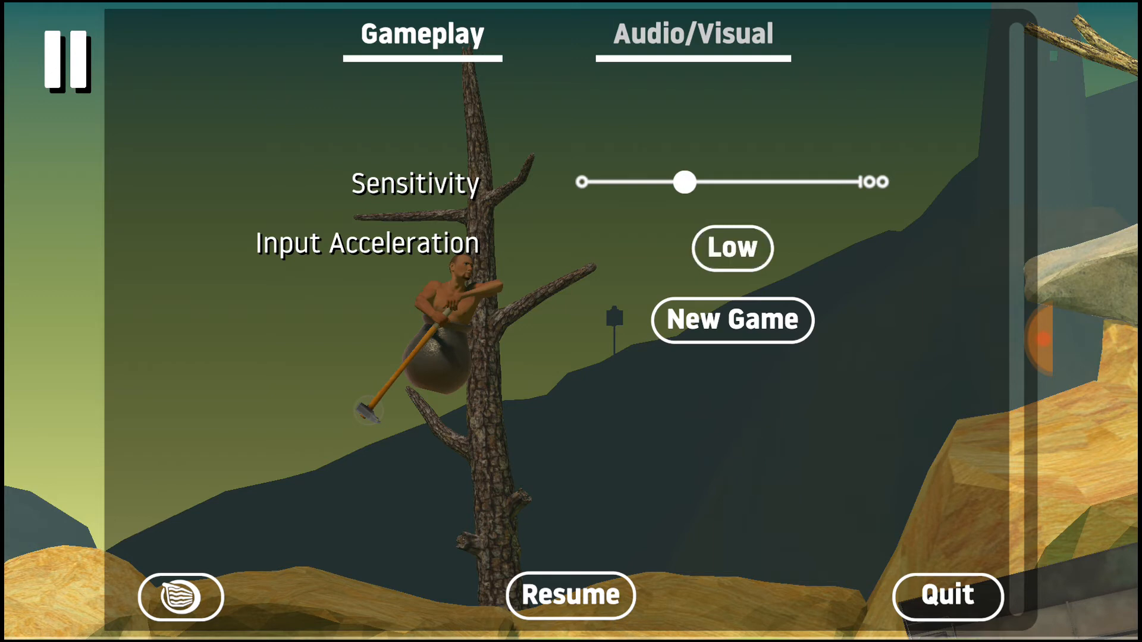
left_click(731, 247)
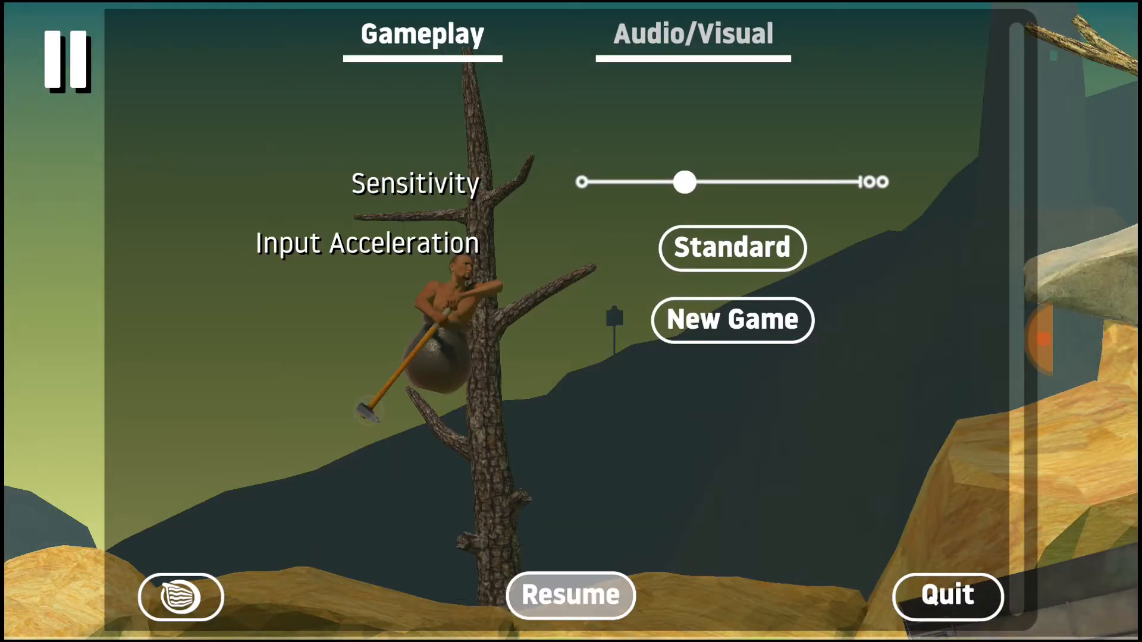
left_click(570, 595)
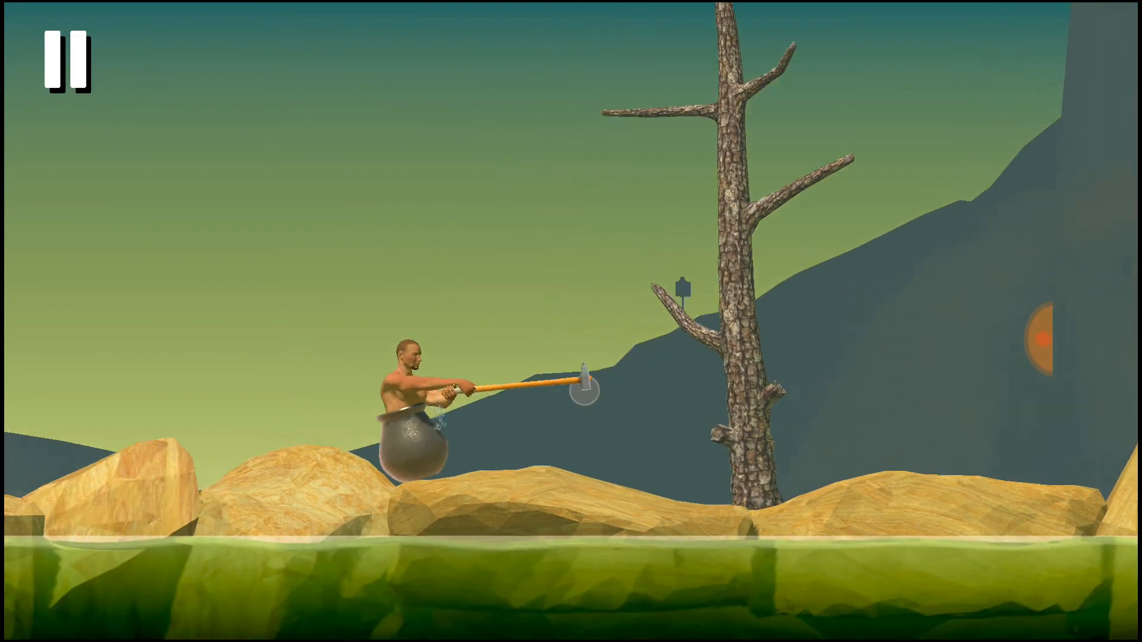